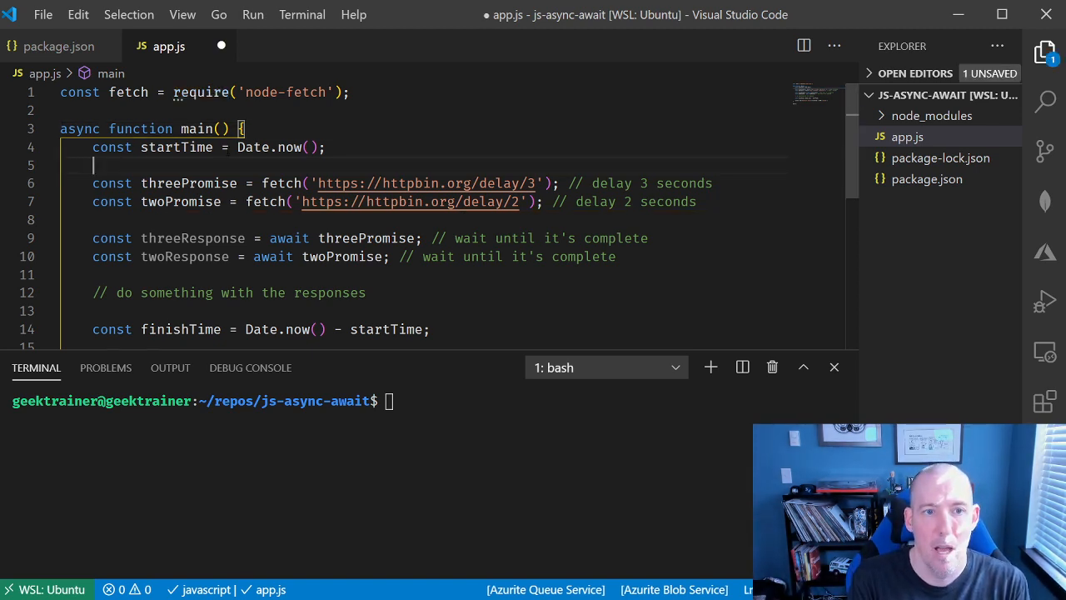
- Add console.log('Starting operation') above the two fetch calls
text(console.)
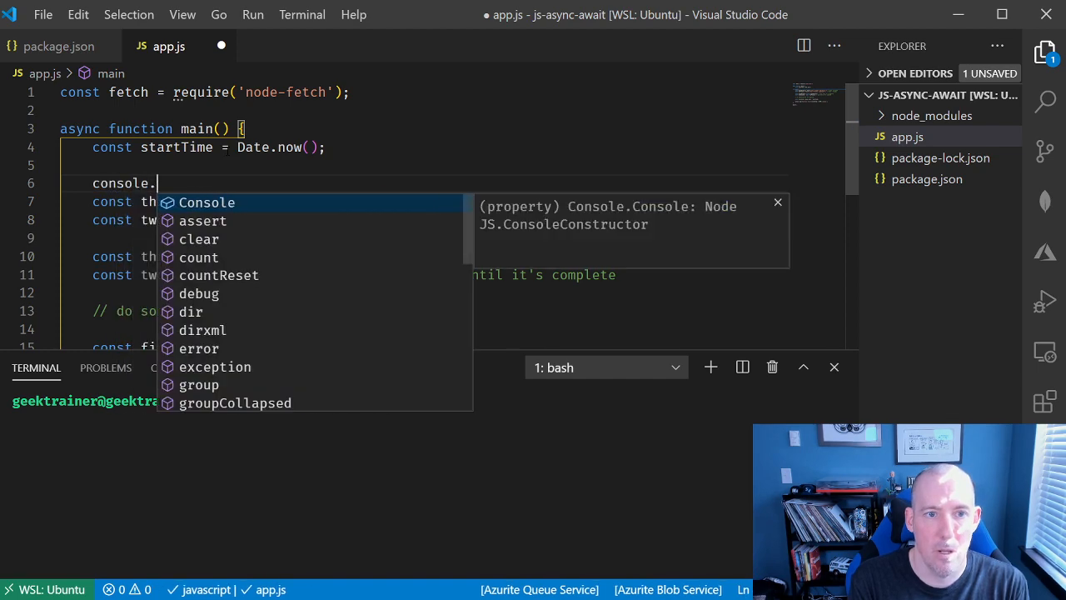
text(log('Start')
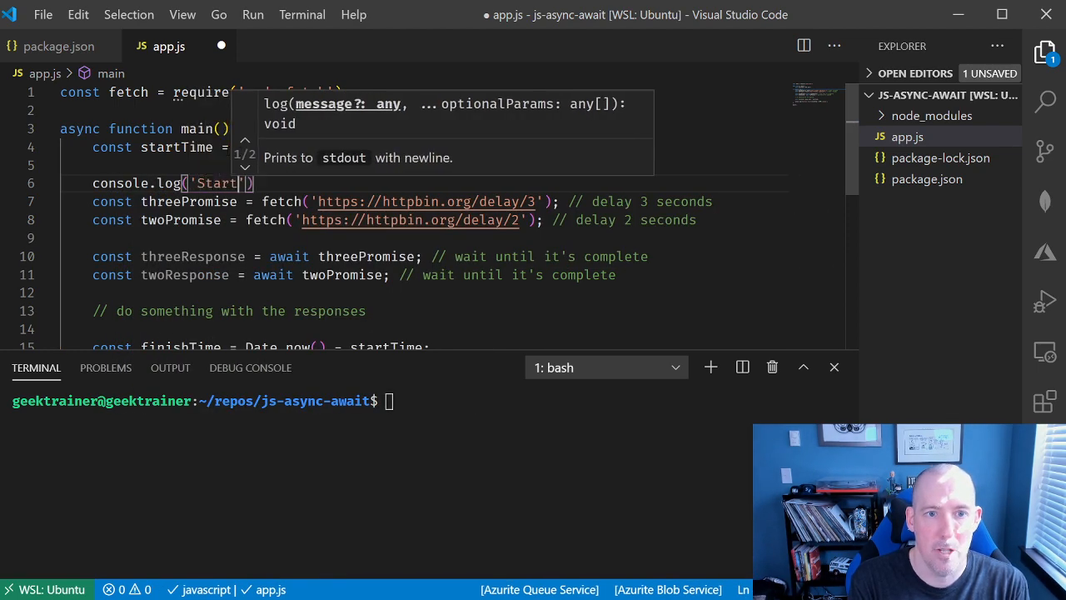
text(ing operation)
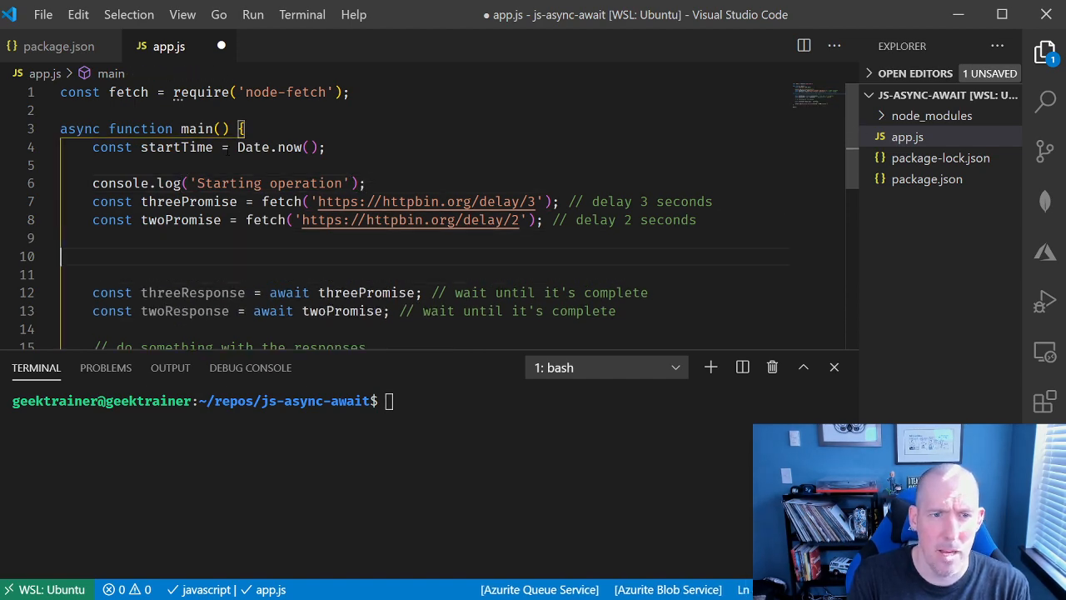
- Add console.log('Other work') and console.log('Please wait...') below the fetch calls
text(console.lg)
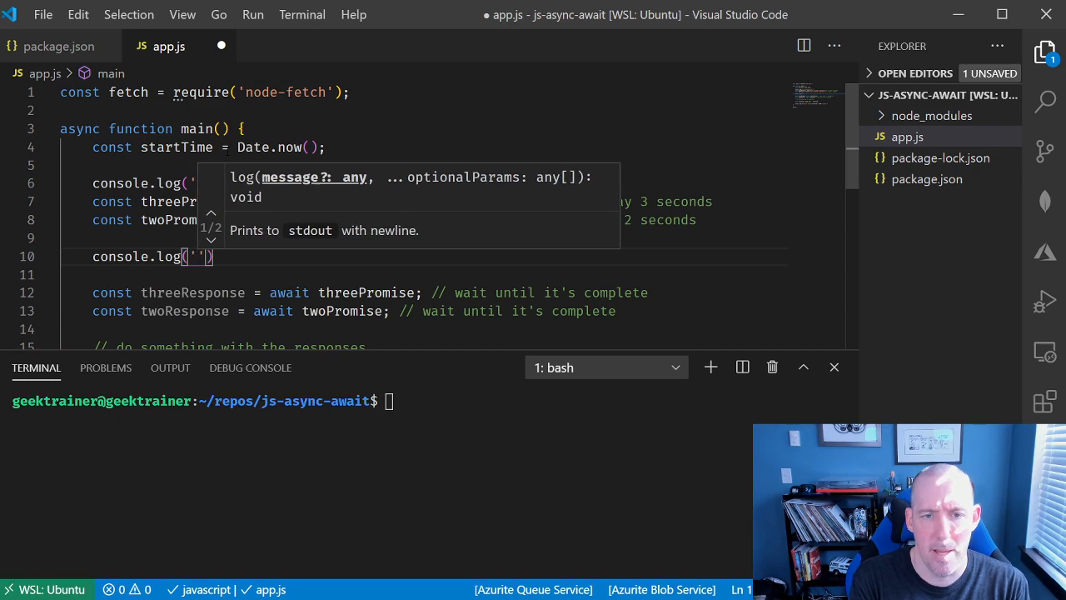
text(Other work)
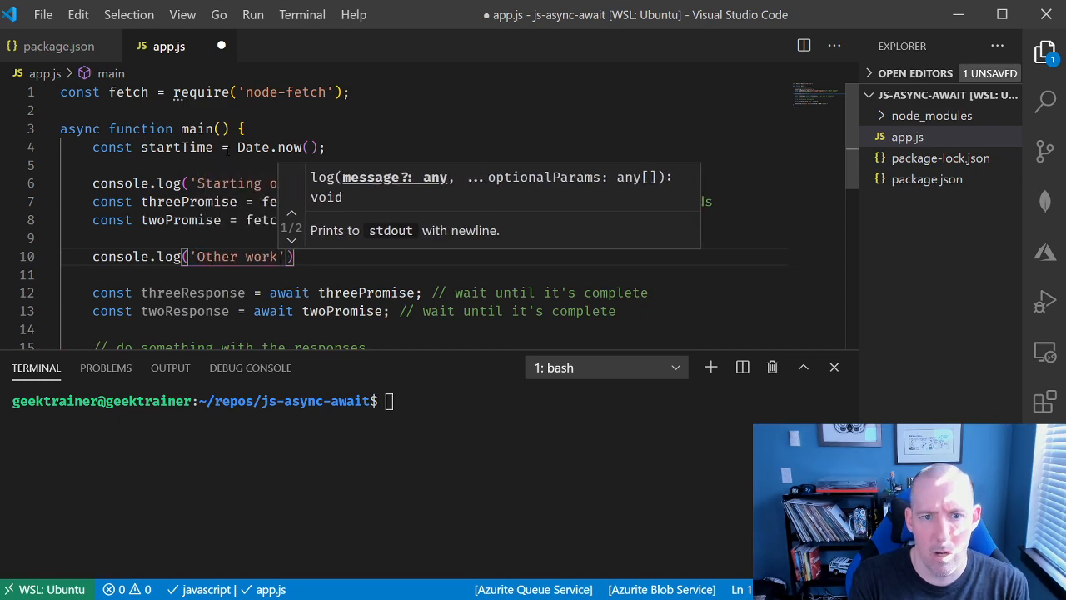
text(console.log(')
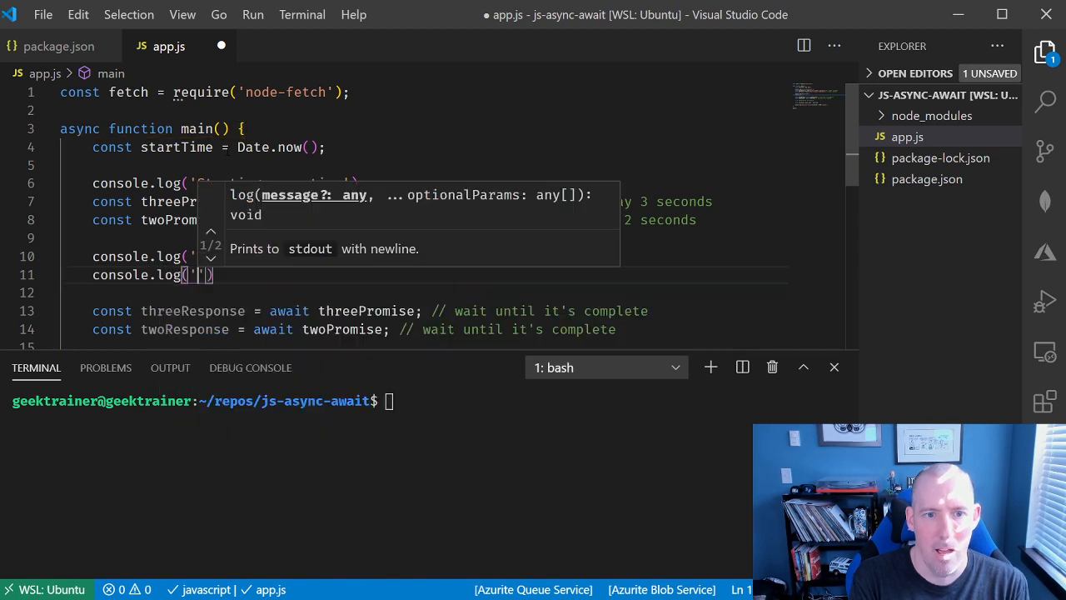
text(Please wait...)
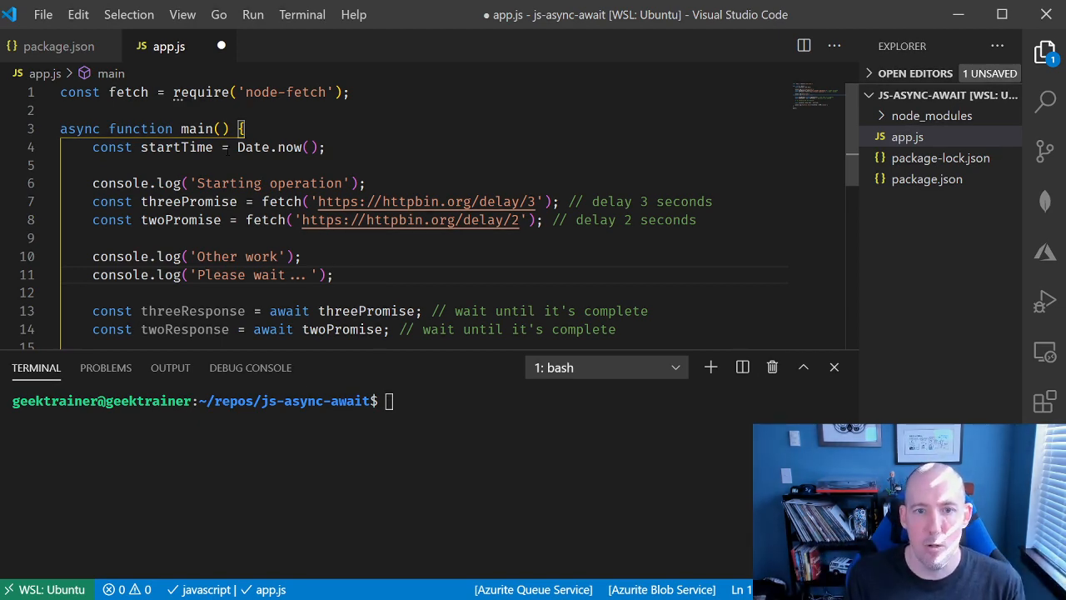
scroll(down, 3)
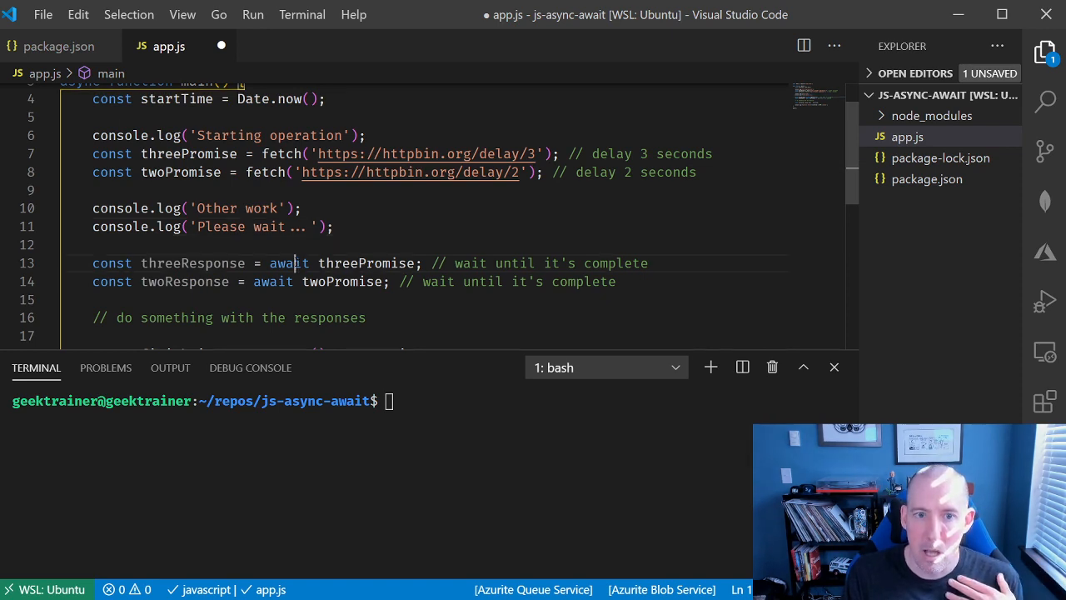
double_click(289, 263)
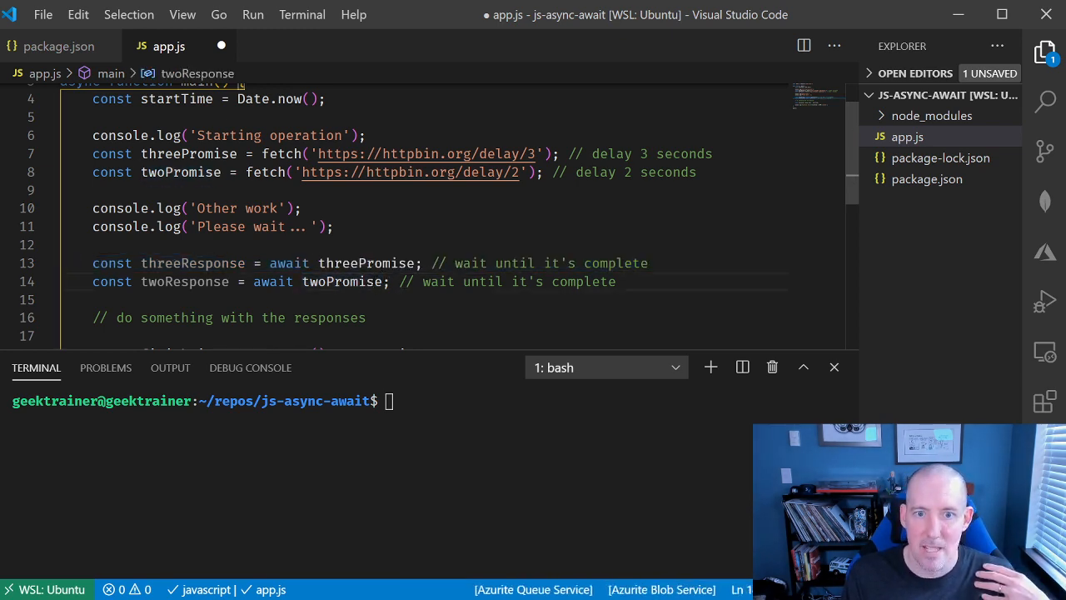
triple_click(333, 282)
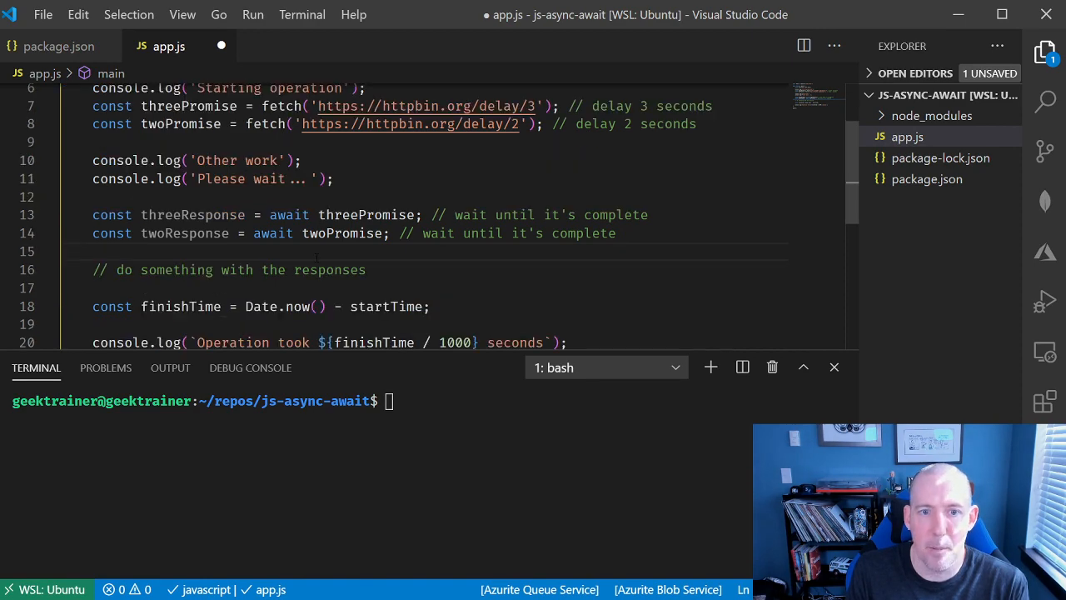
scroll(down, 3)
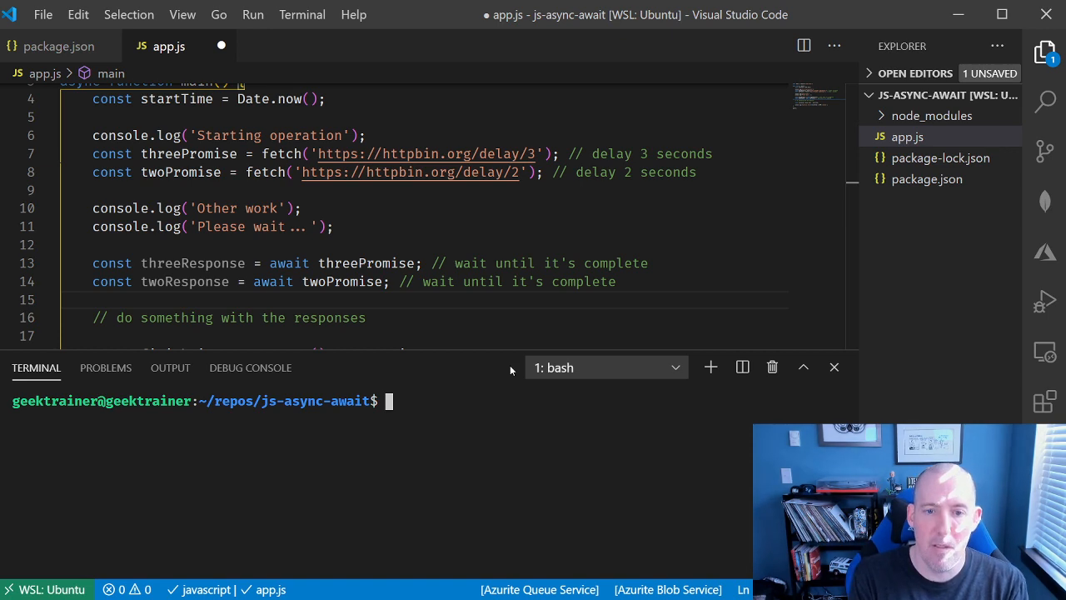
- Run node app.js, save app.js, then rerun node app.js to print the new messages
text(node)
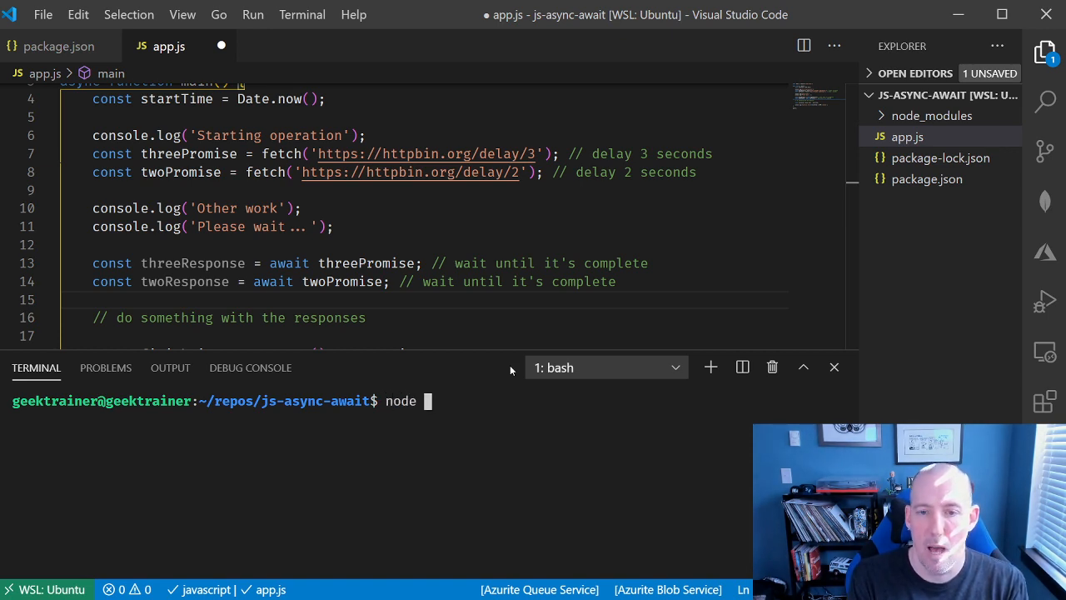
text(app.js)
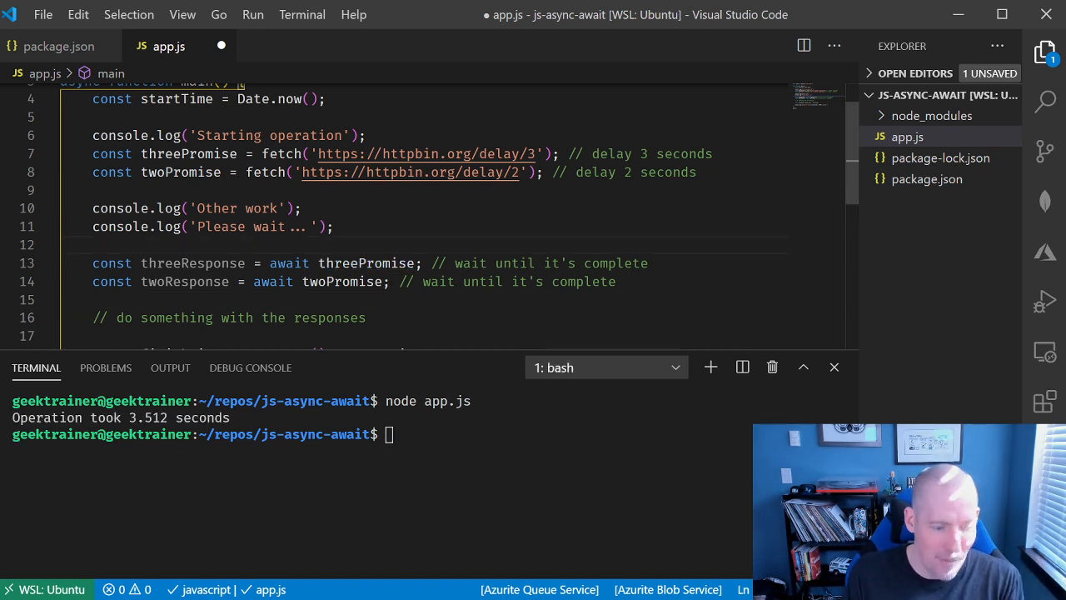
key(ctrl+s)
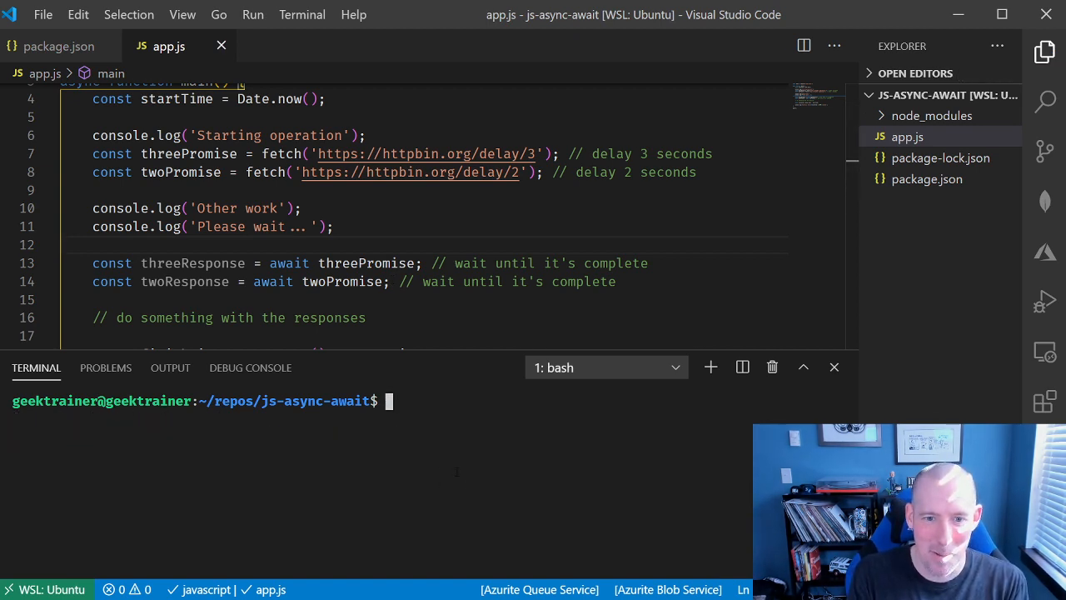
text(node app.js)
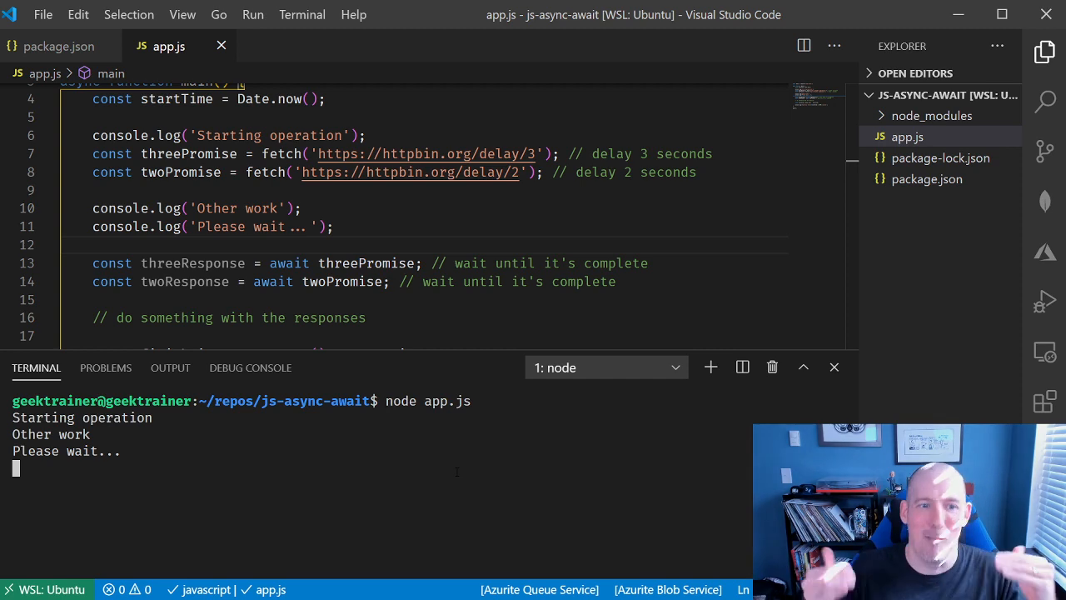